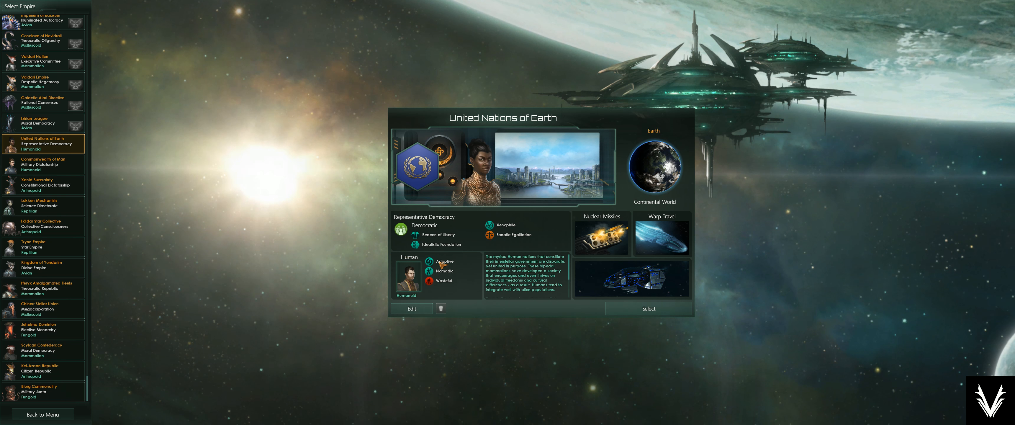
Edit the selected United Nations of Earth empire from the Select Empire screen.
click(410, 308)
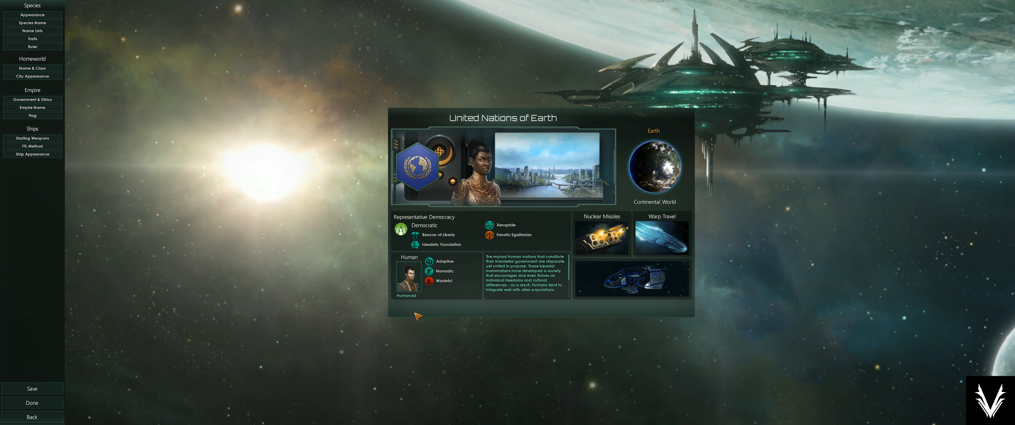
mouse_move(486, 137)
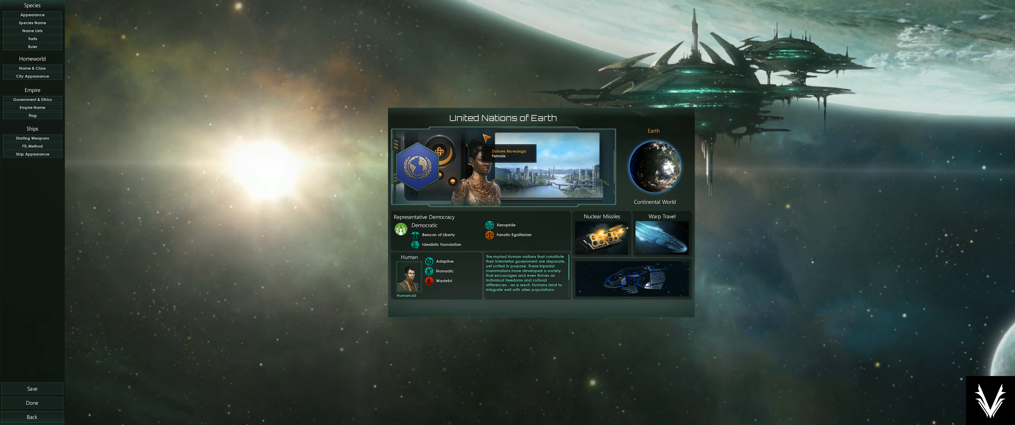
mouse_move(32, 38)
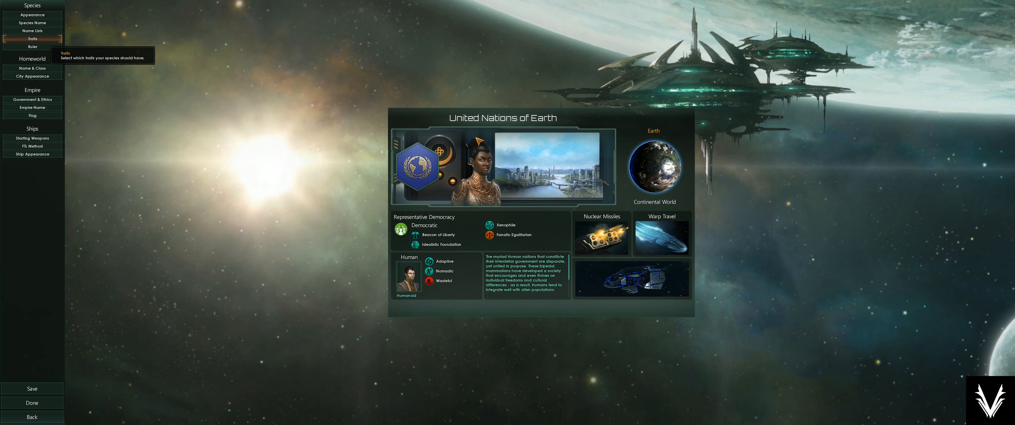
Remove the Human species' starting traits, ending with Wasteful, to free 2 points and 5 picks.
click(32, 39)
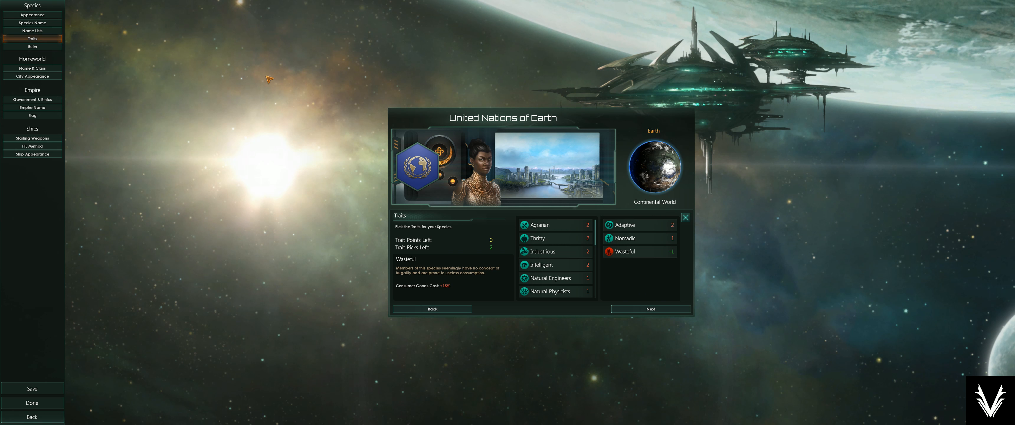
mouse_move(548, 278)
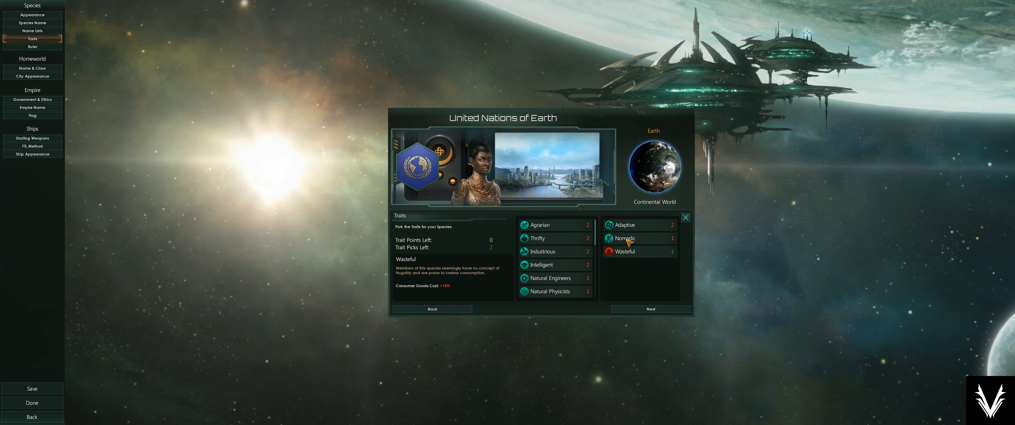
mouse_move(633, 251)
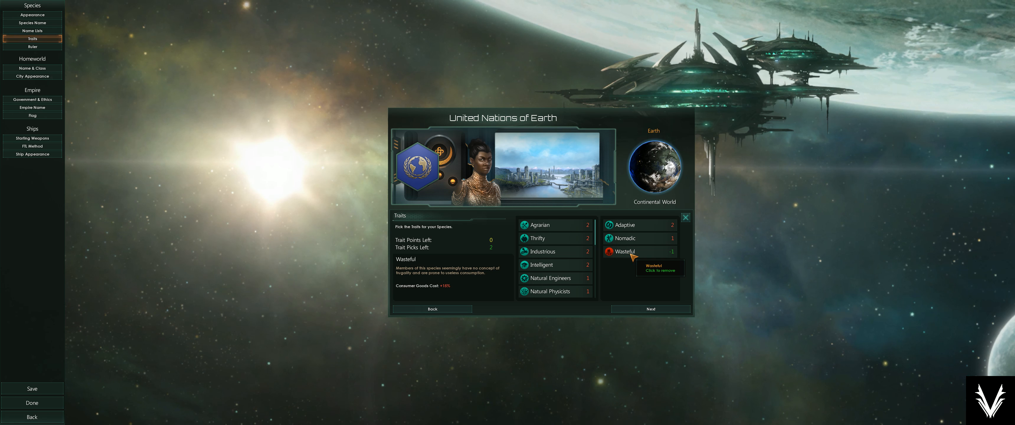
click(625, 251)
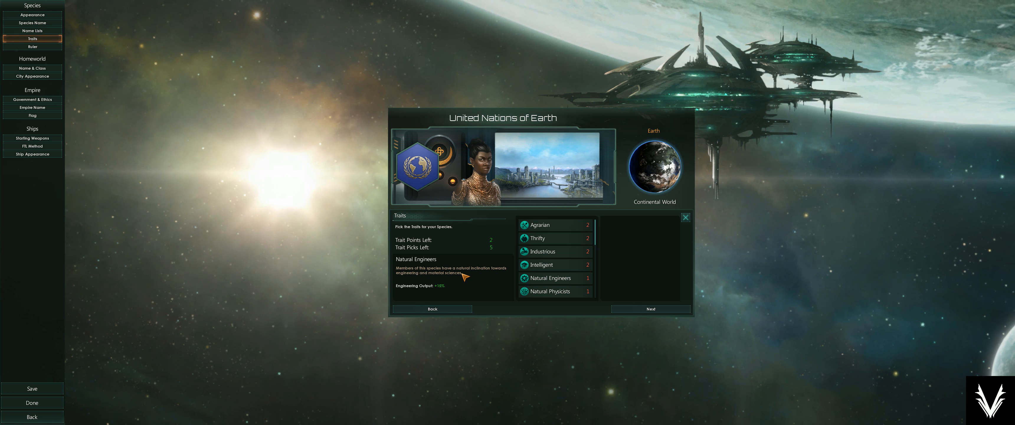
mouse_move(427, 255)
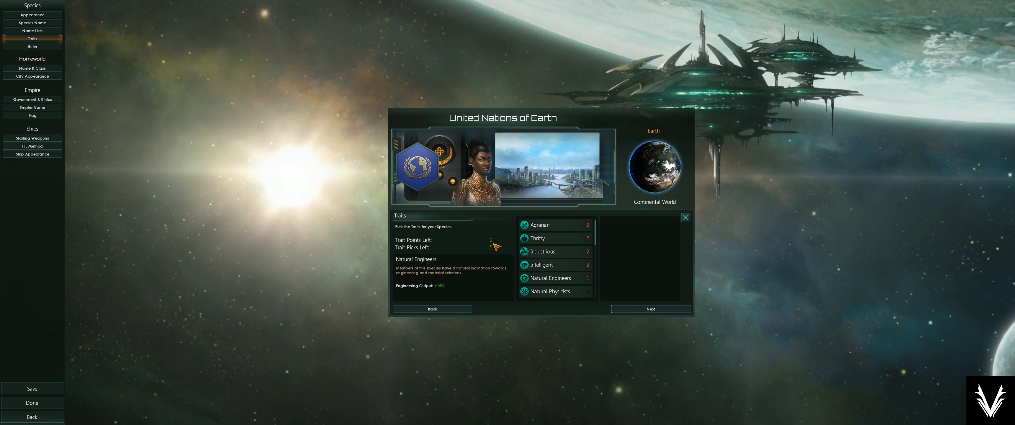
mouse_move(536, 225)
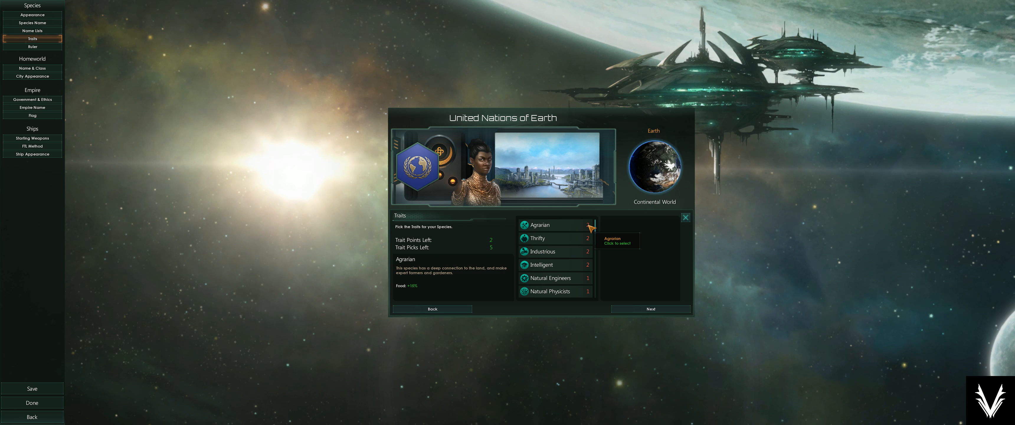
click(540, 225)
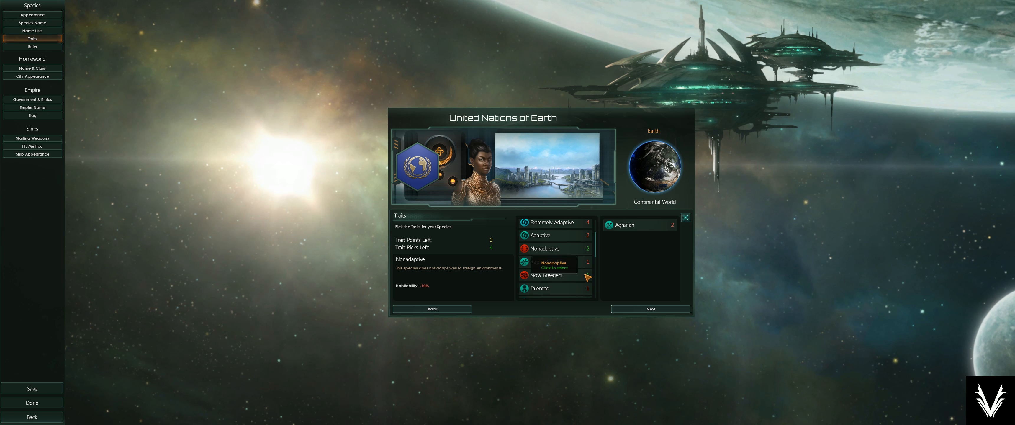
mouse_move(553, 261)
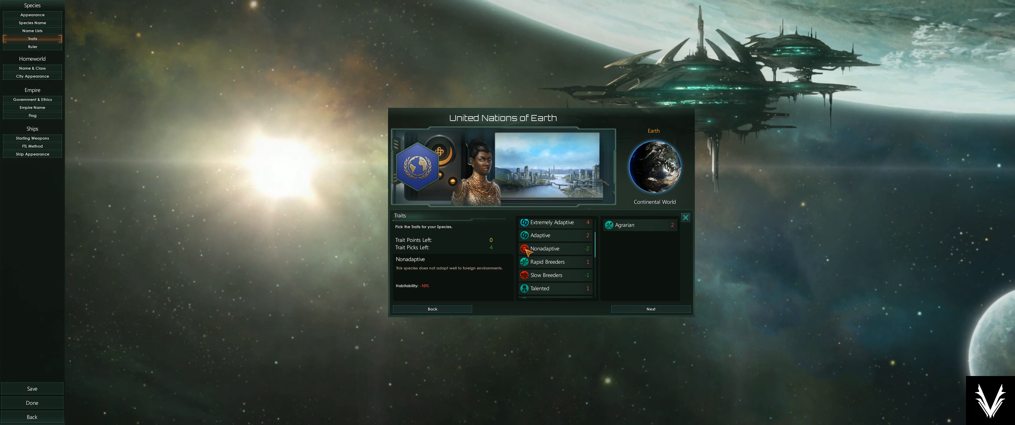
click(554, 248)
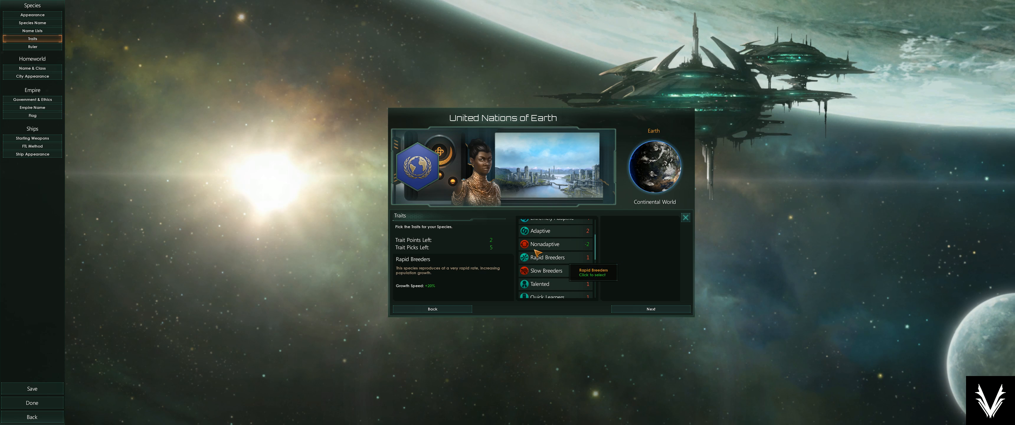
click(547, 257)
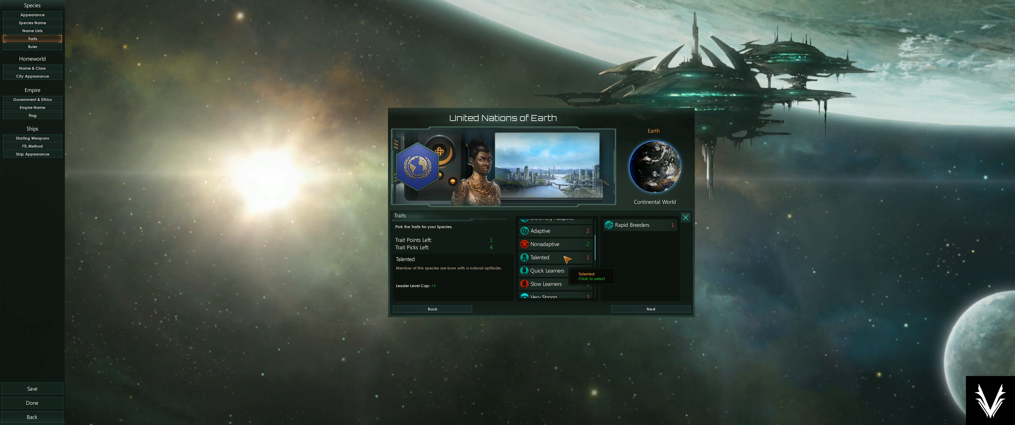
click(539, 257)
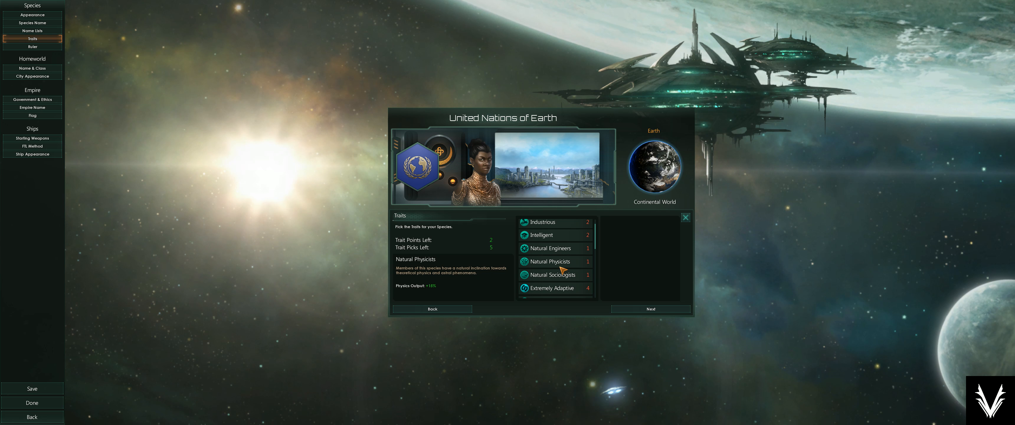
mouse_move(495, 250)
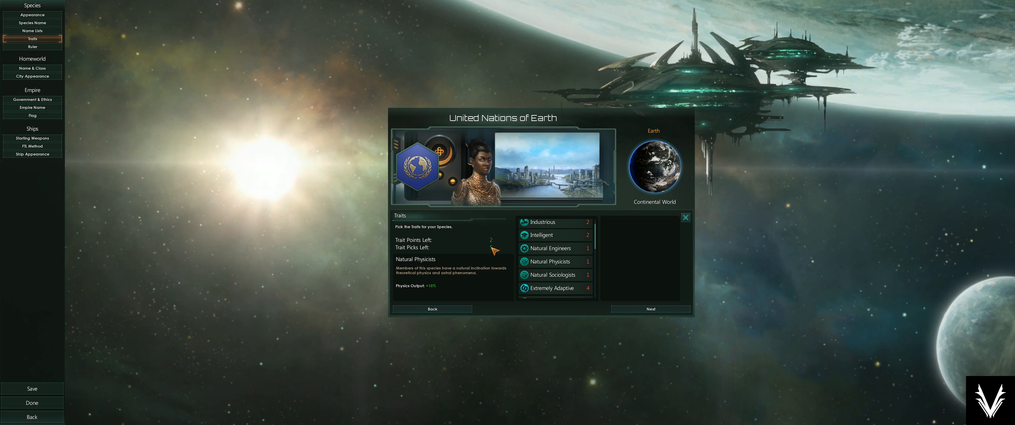
mouse_move(543, 234)
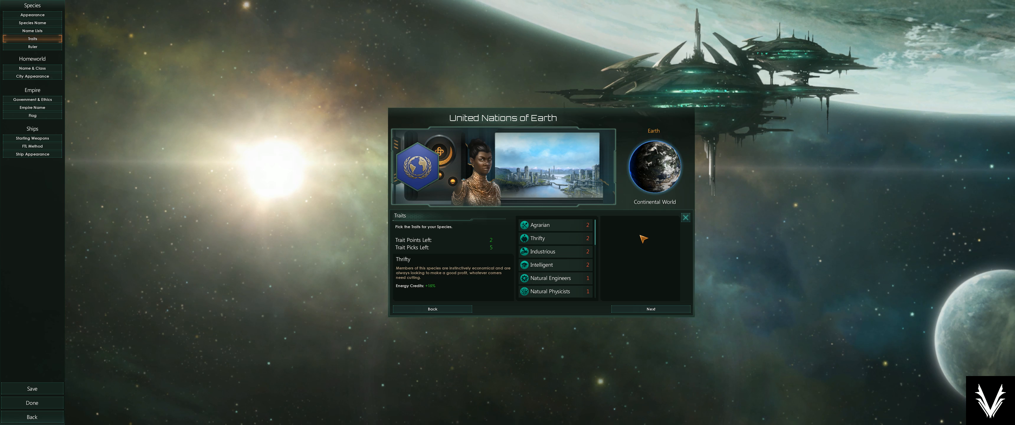
mouse_move(553, 225)
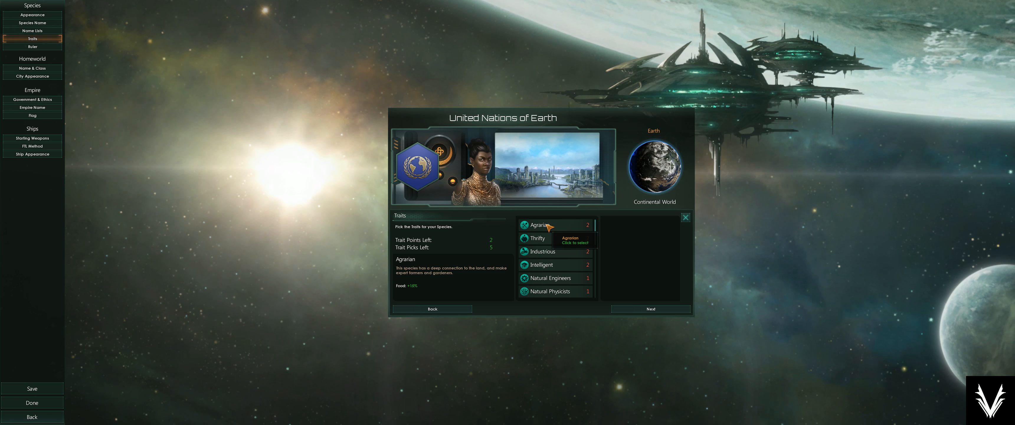
mouse_move(537, 238)
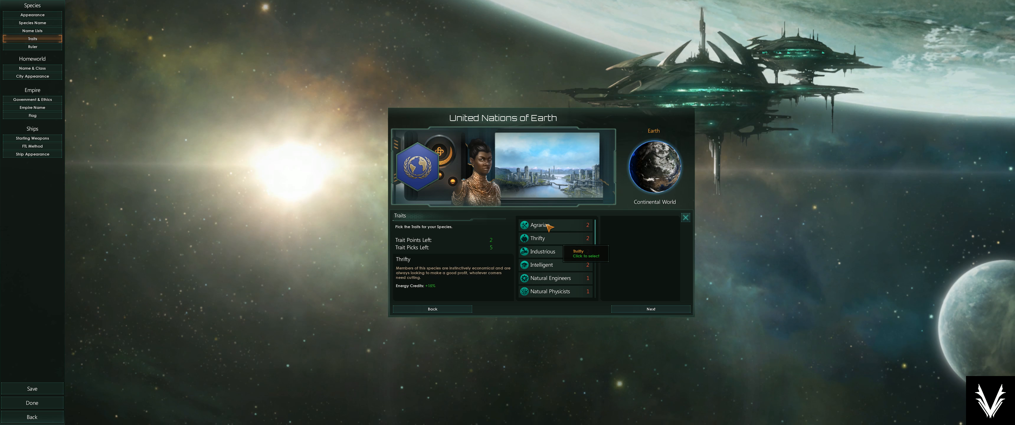
mouse_move(558, 239)
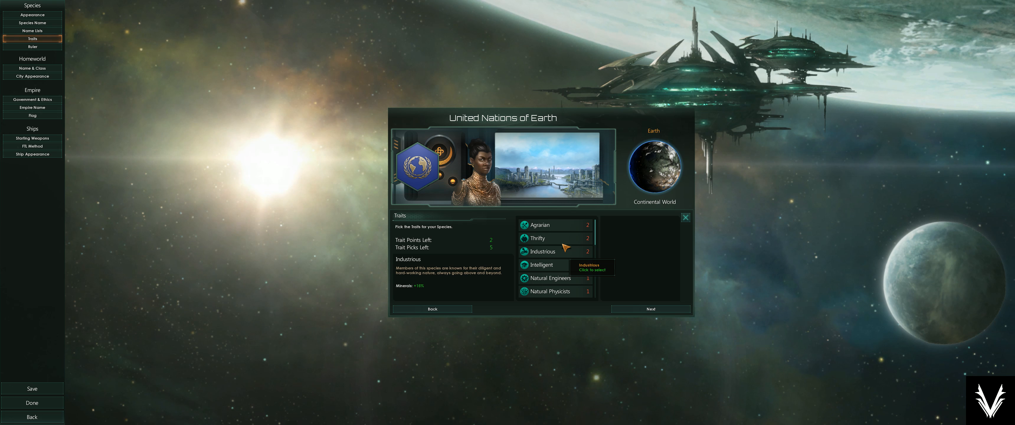
mouse_move(566, 253)
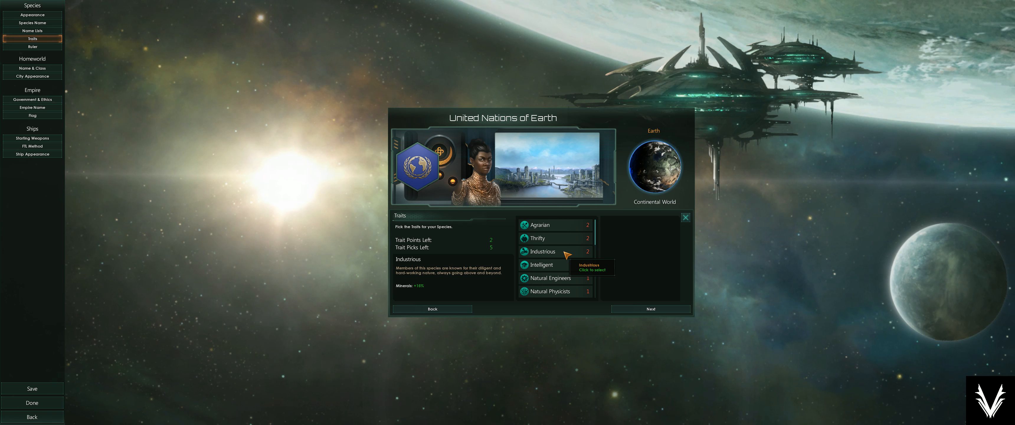
mouse_move(539, 265)
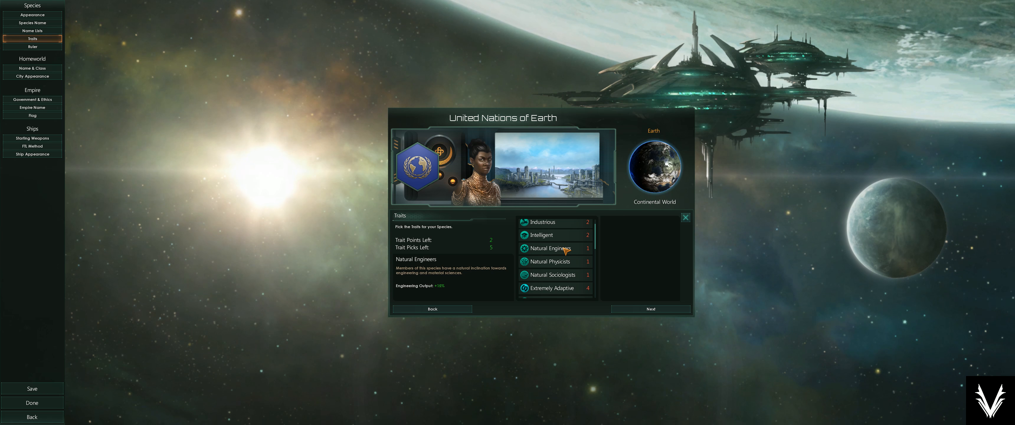
mouse_move(557, 234)
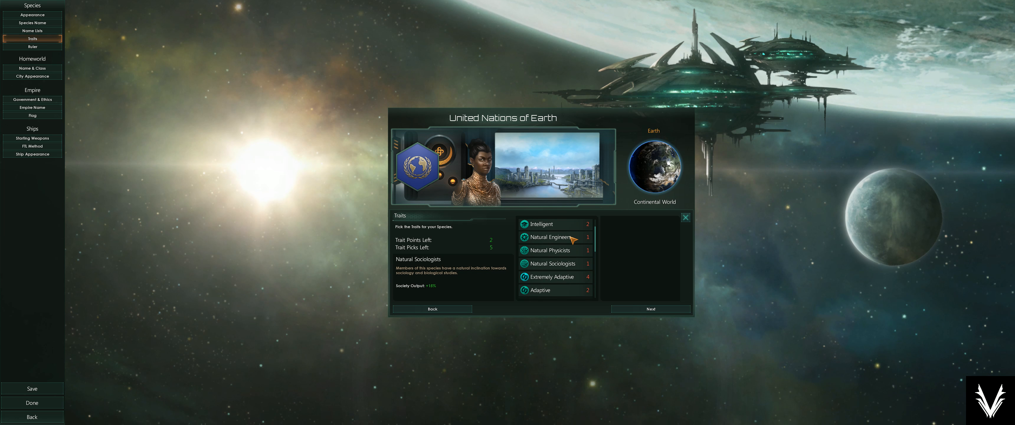
scroll(down, 3)
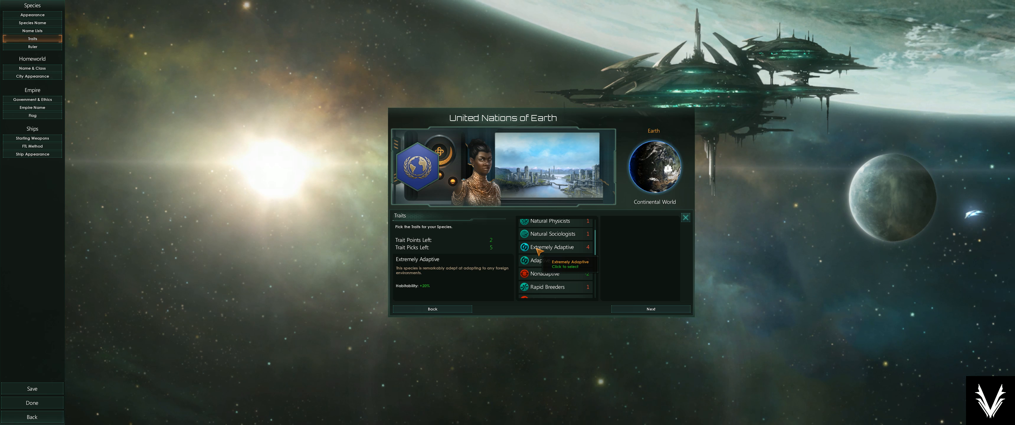
mouse_move(551, 220)
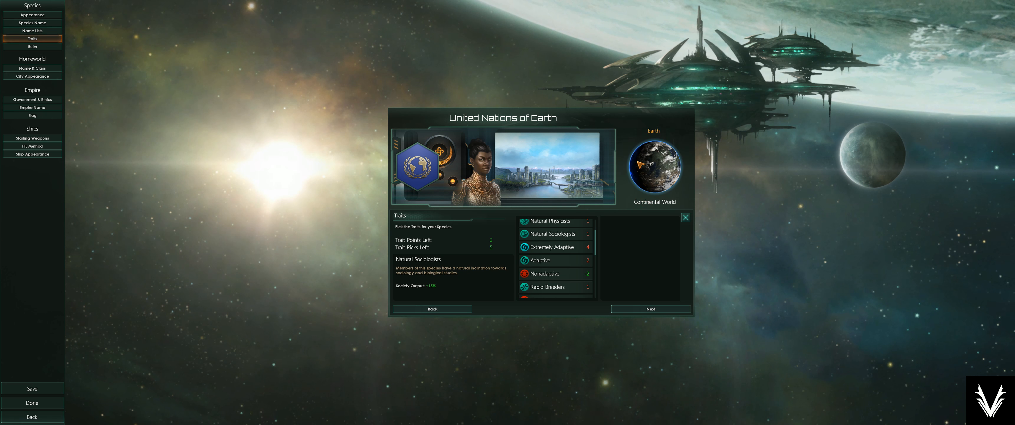
mouse_move(547, 246)
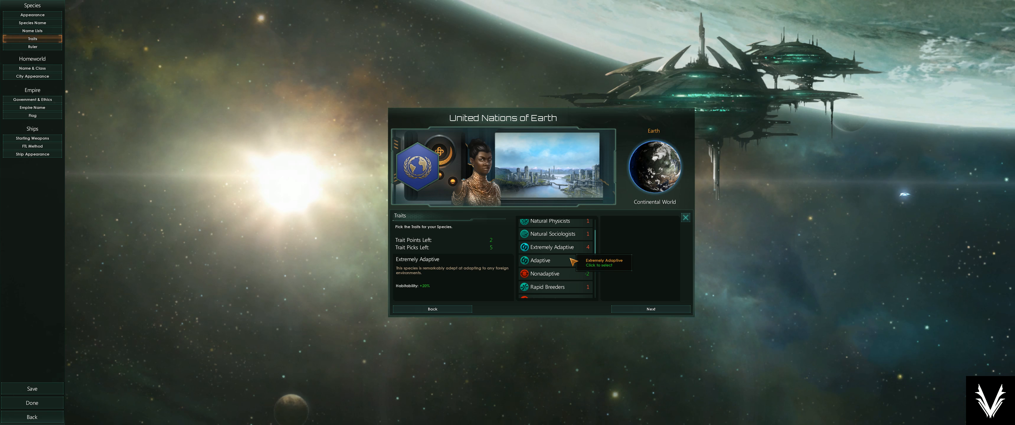
mouse_move(574, 248)
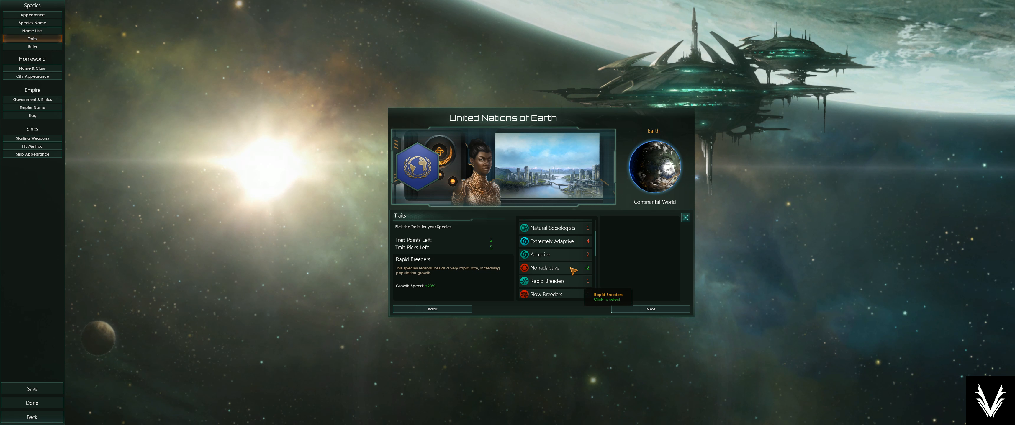
mouse_move(572, 280)
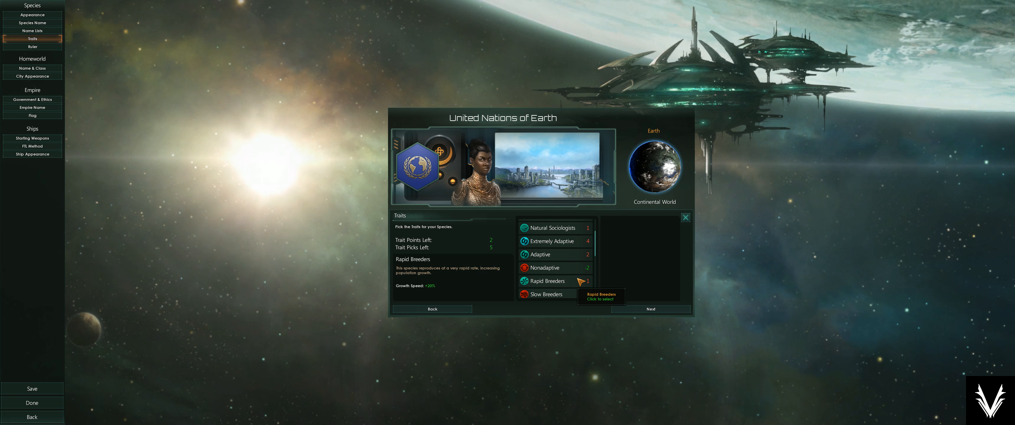
mouse_move(575, 285)
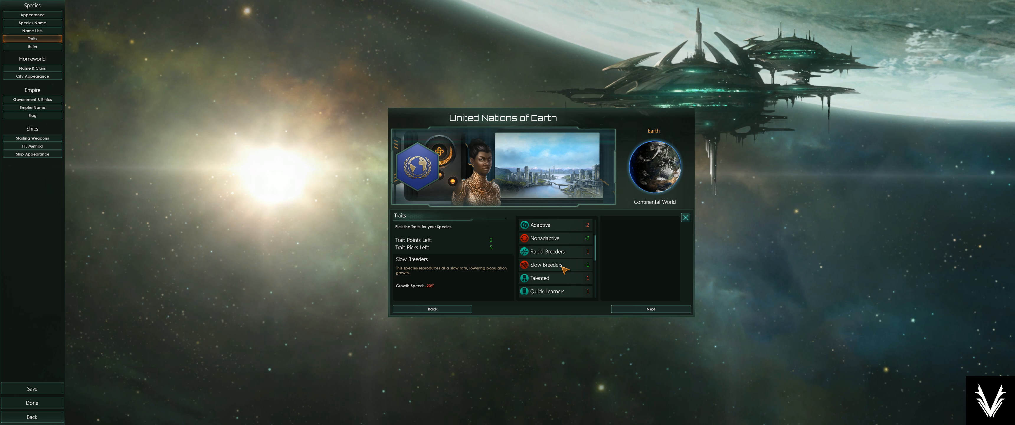
mouse_move(539, 278)
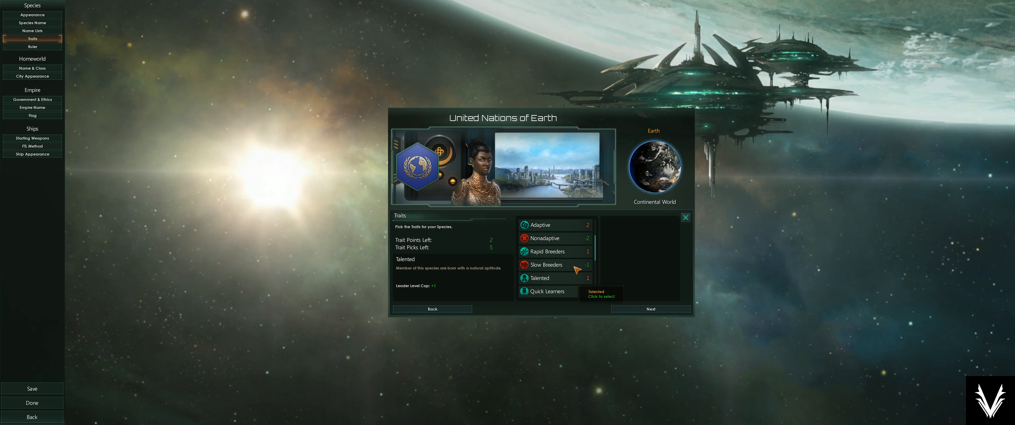
mouse_move(574, 279)
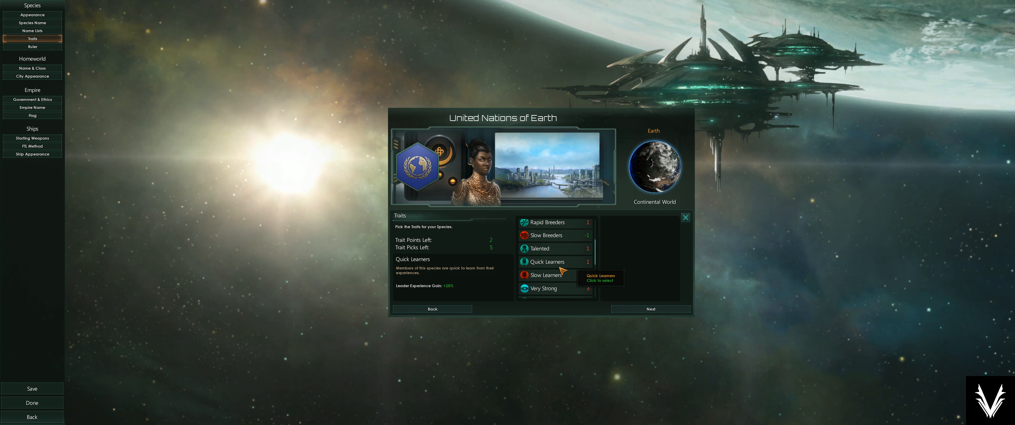
scroll(down, 3)
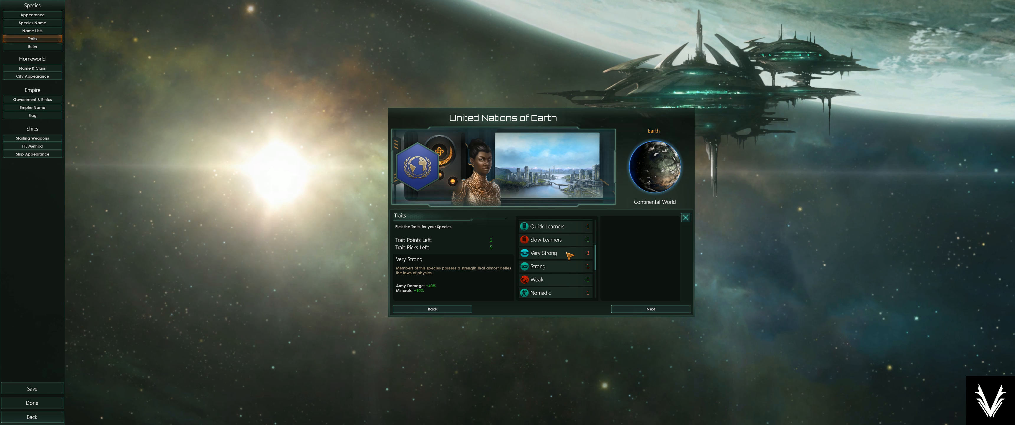
mouse_move(570, 253)
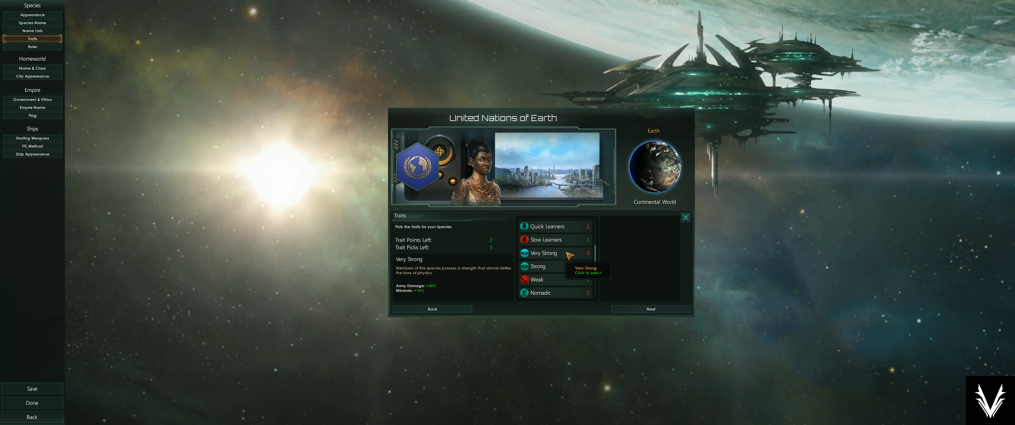
mouse_move(538, 266)
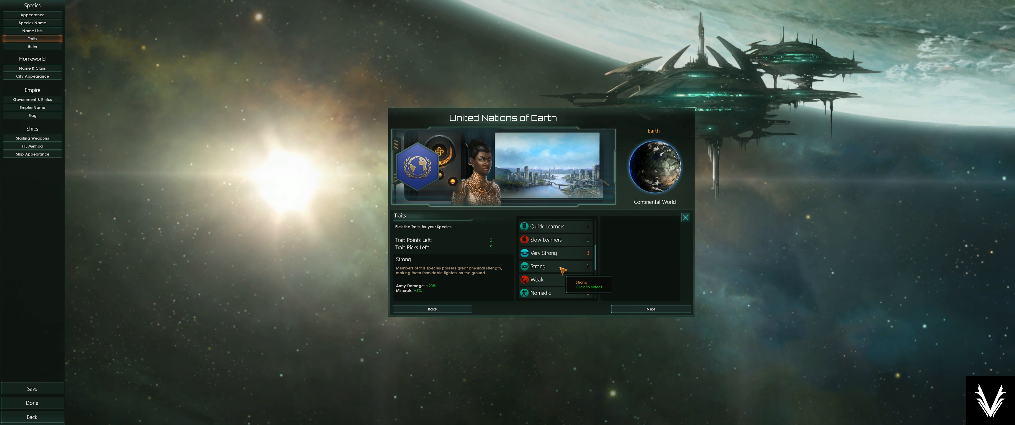
mouse_move(536, 279)
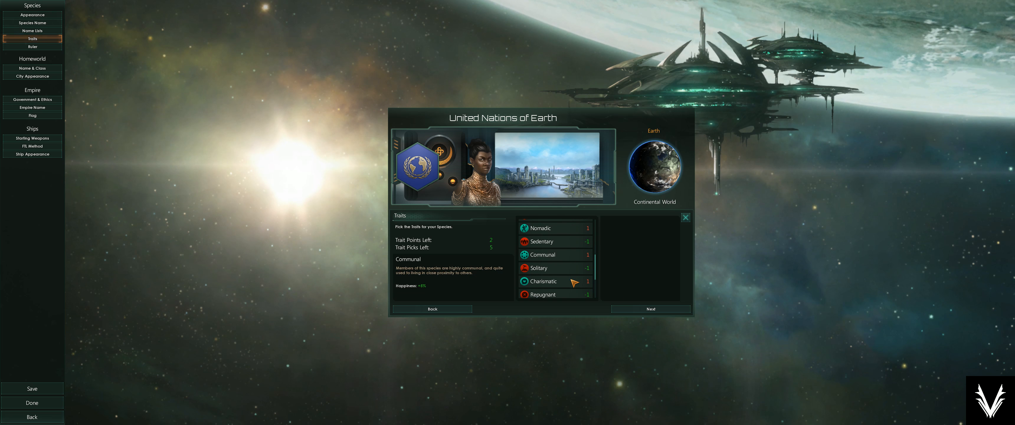
mouse_move(541, 227)
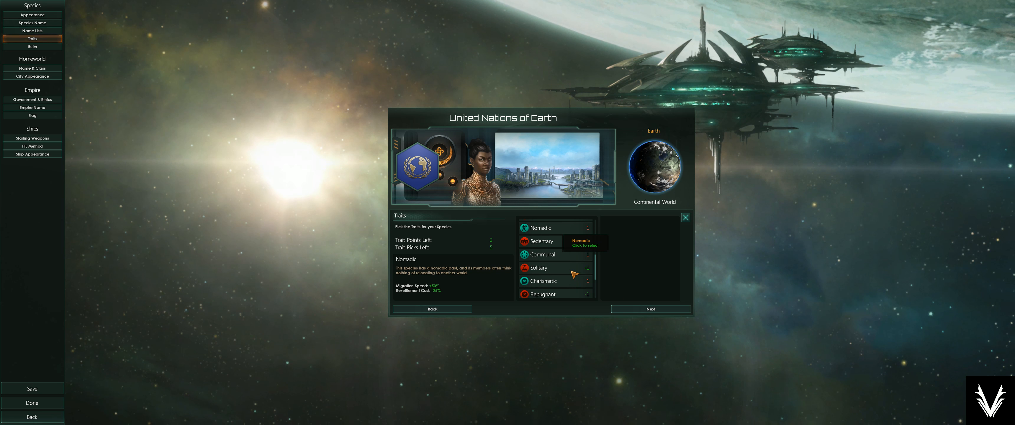
mouse_move(559, 228)
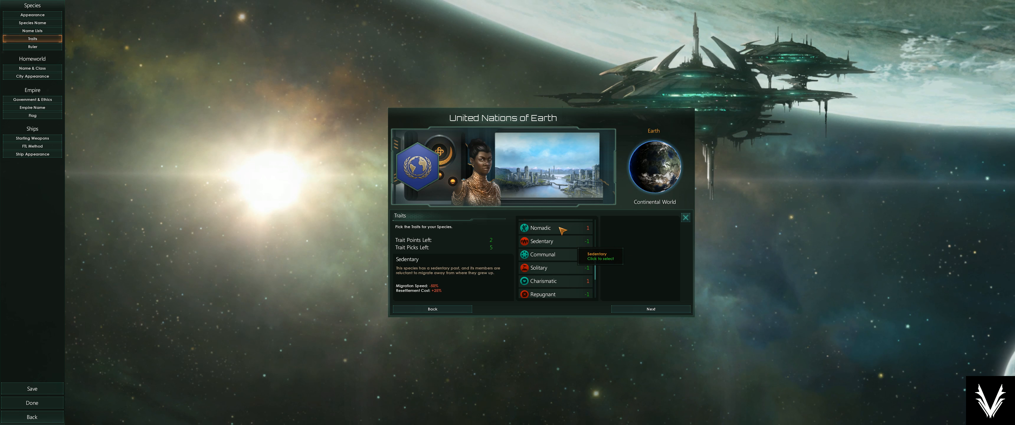
mouse_move(574, 240)
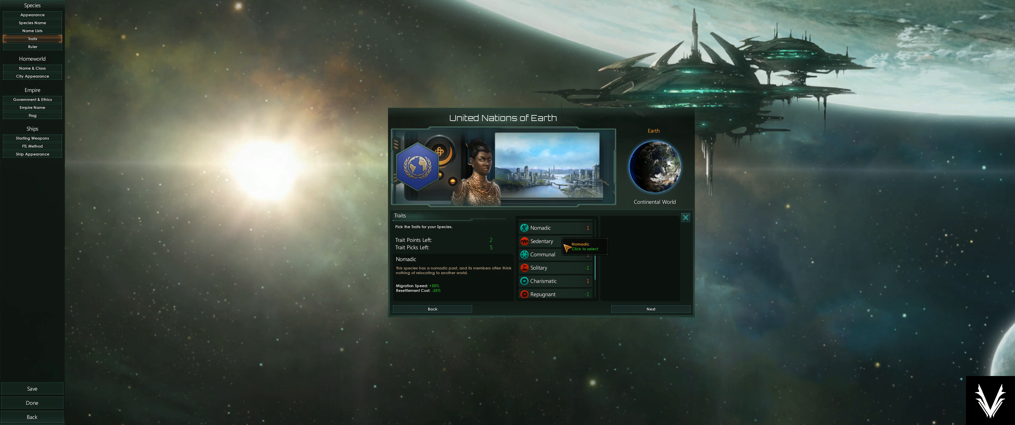
mouse_move(541, 241)
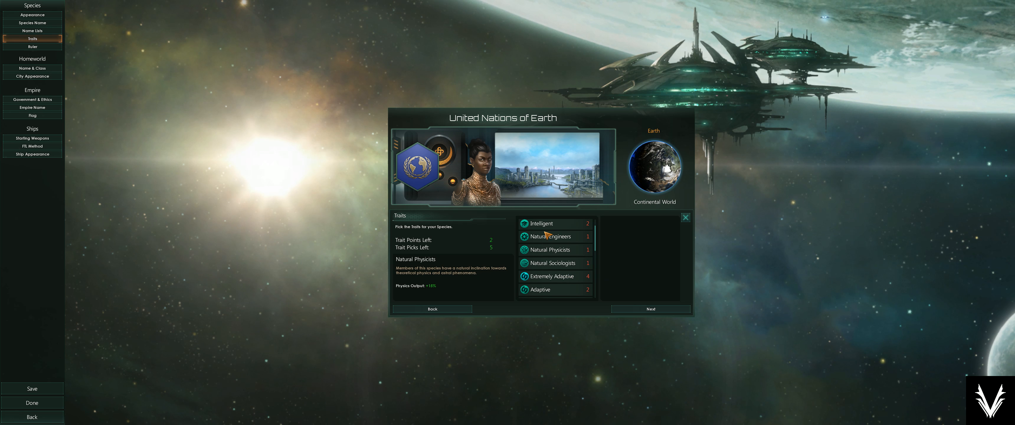
mouse_move(550, 263)
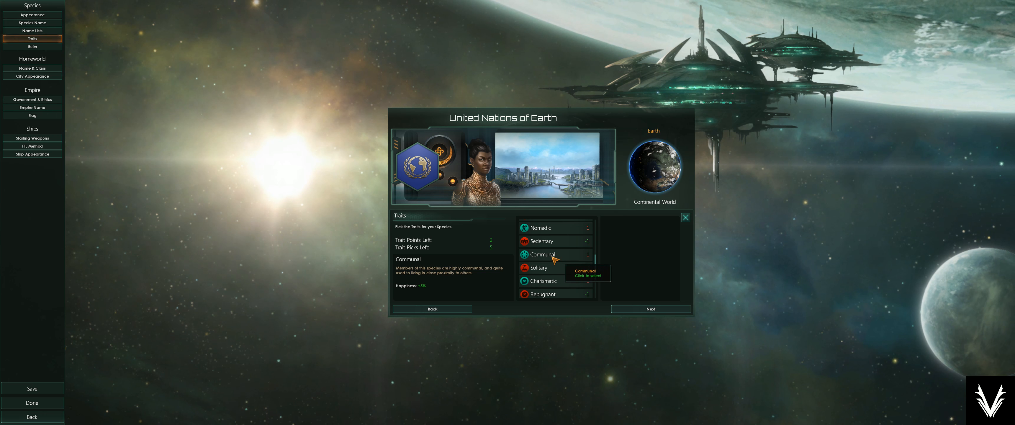
mouse_move(556, 268)
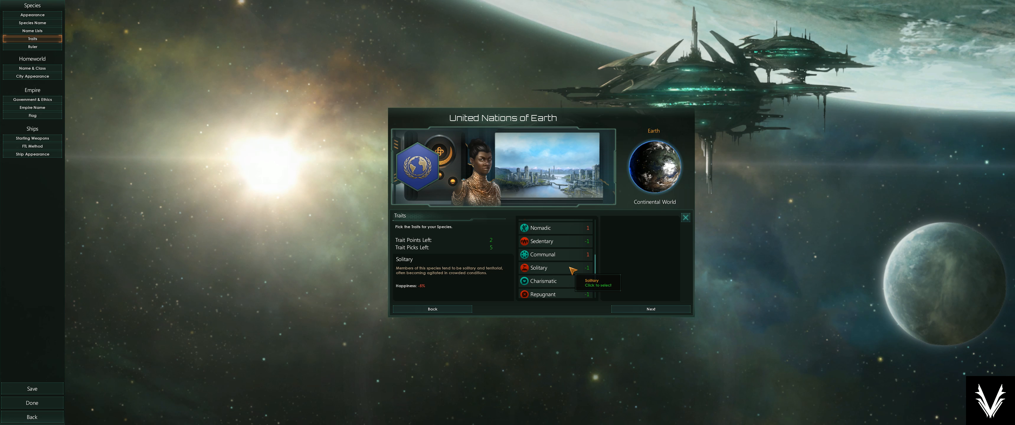
scroll(down, 3)
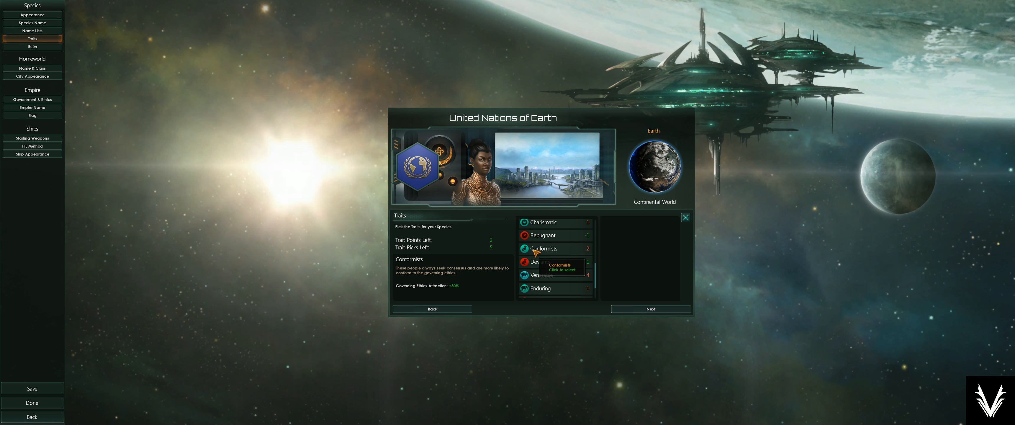
mouse_move(539, 261)
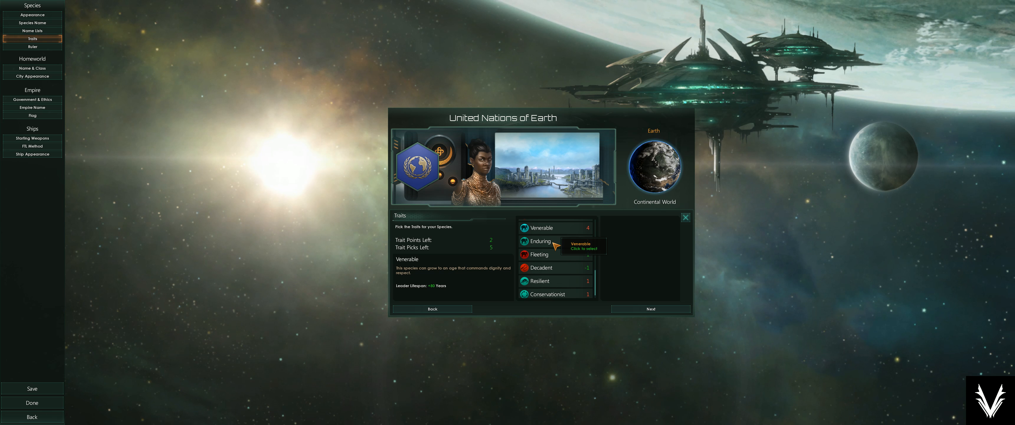
mouse_move(558, 232)
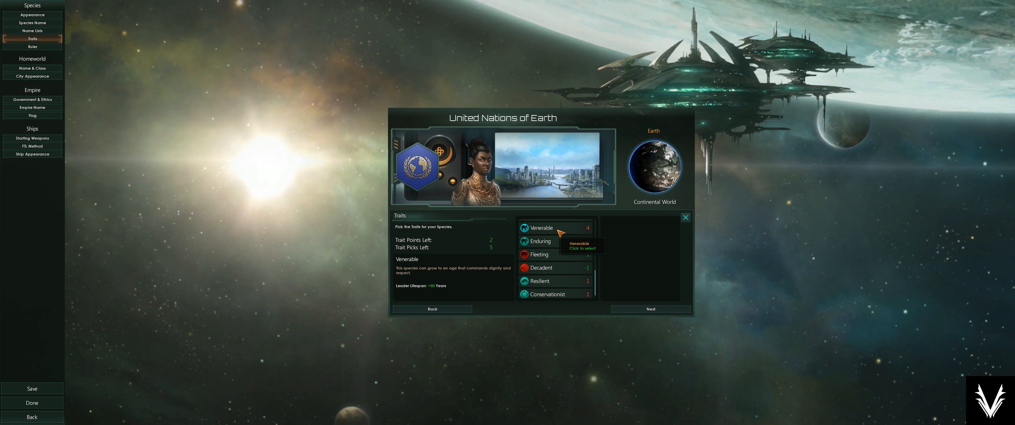
mouse_move(539, 240)
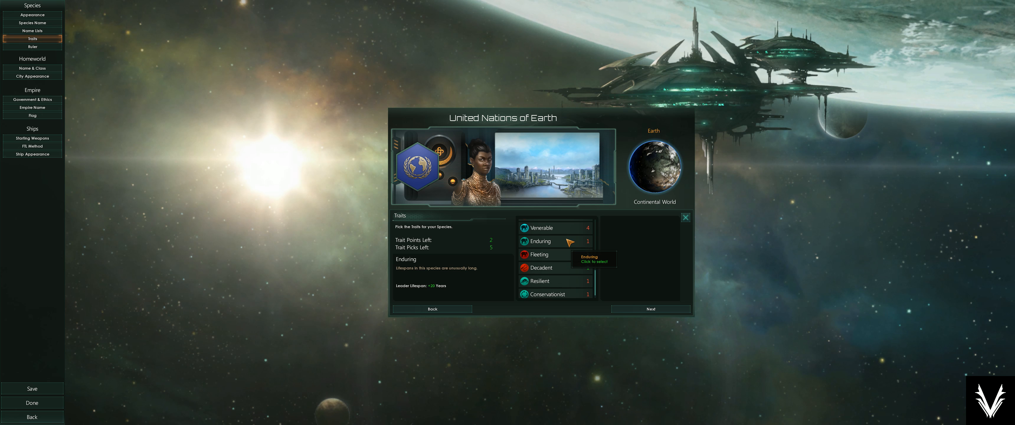
mouse_move(538, 253)
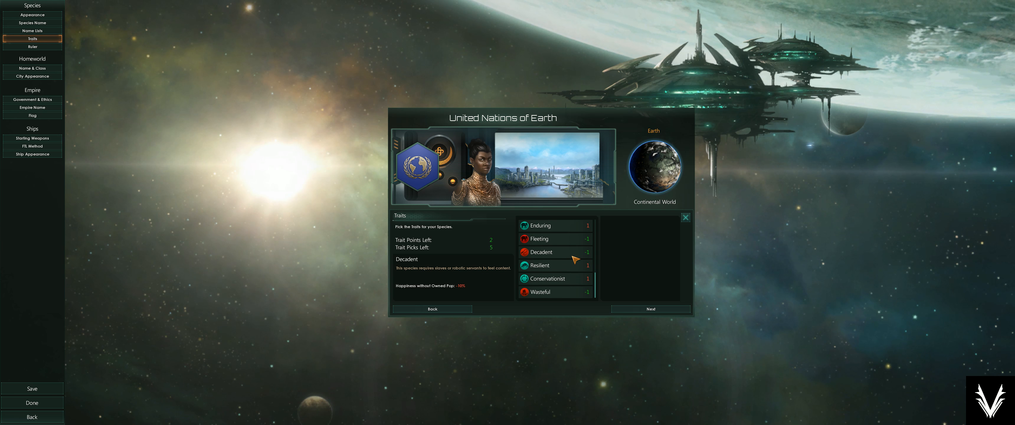
mouse_move(574, 259)
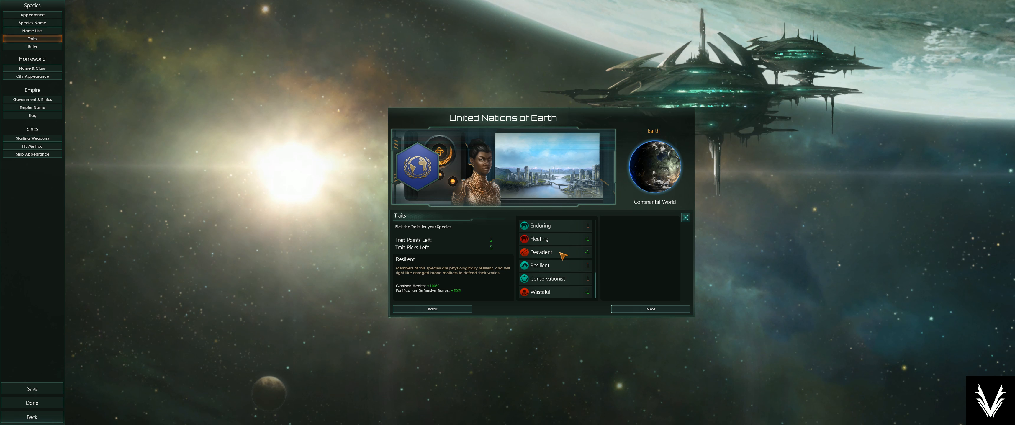
mouse_move(558, 264)
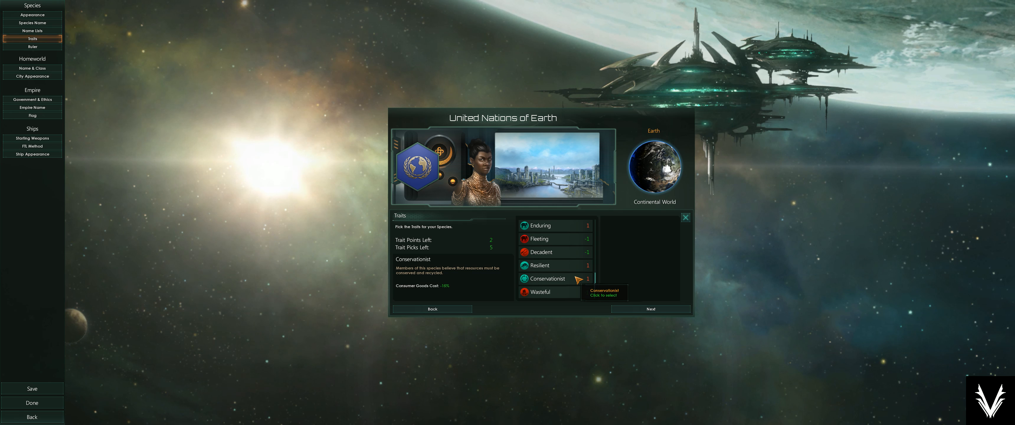
mouse_move(539, 292)
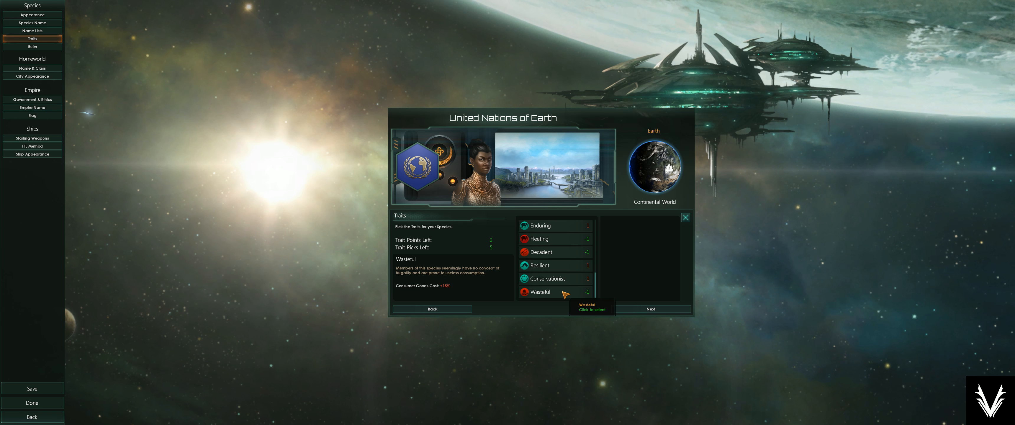
scroll(down, 3)
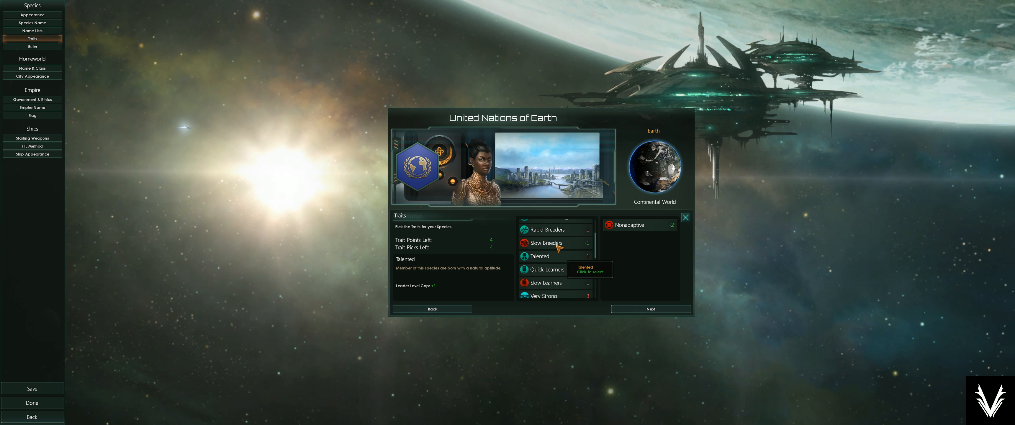
Add the Slow Breeders and Venerable traits to the species alongside Nonadaptive.
click(546, 242)
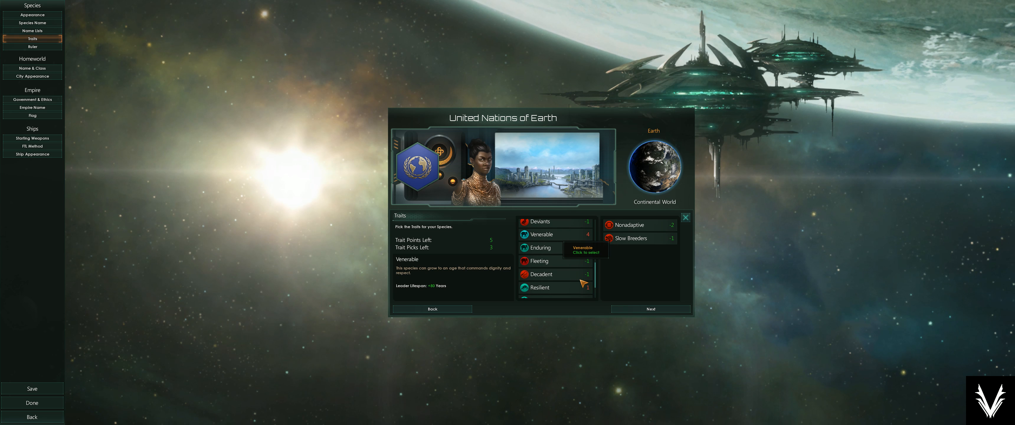
click(540, 235)
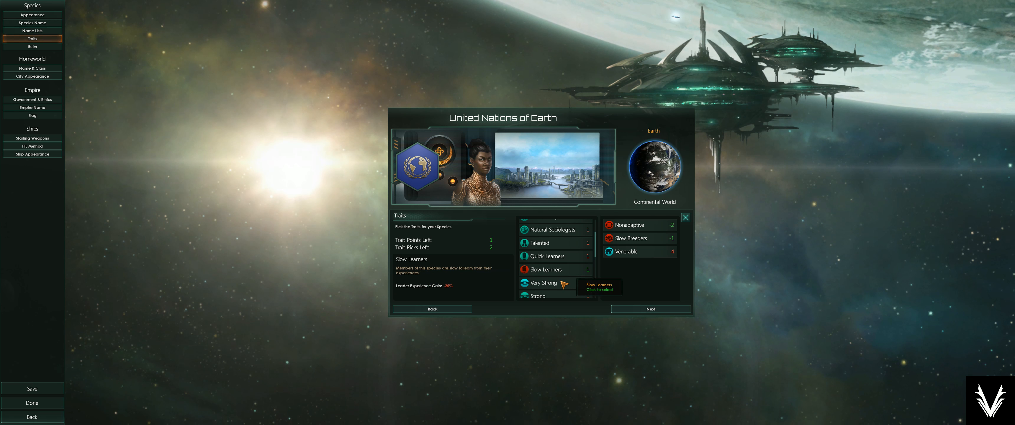
mouse_move(539, 242)
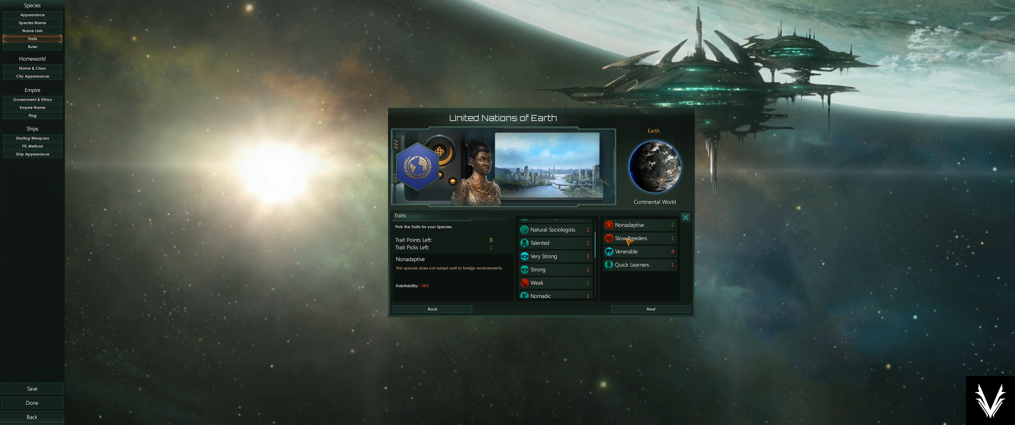
mouse_move(626, 238)
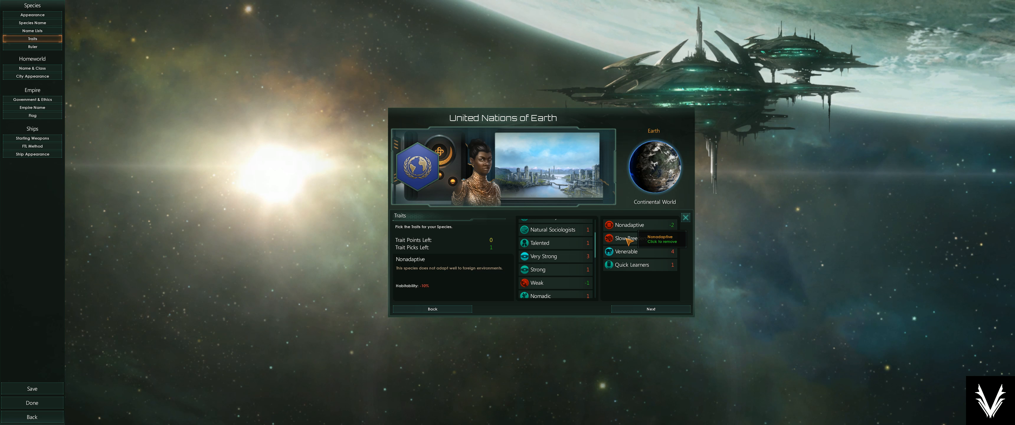